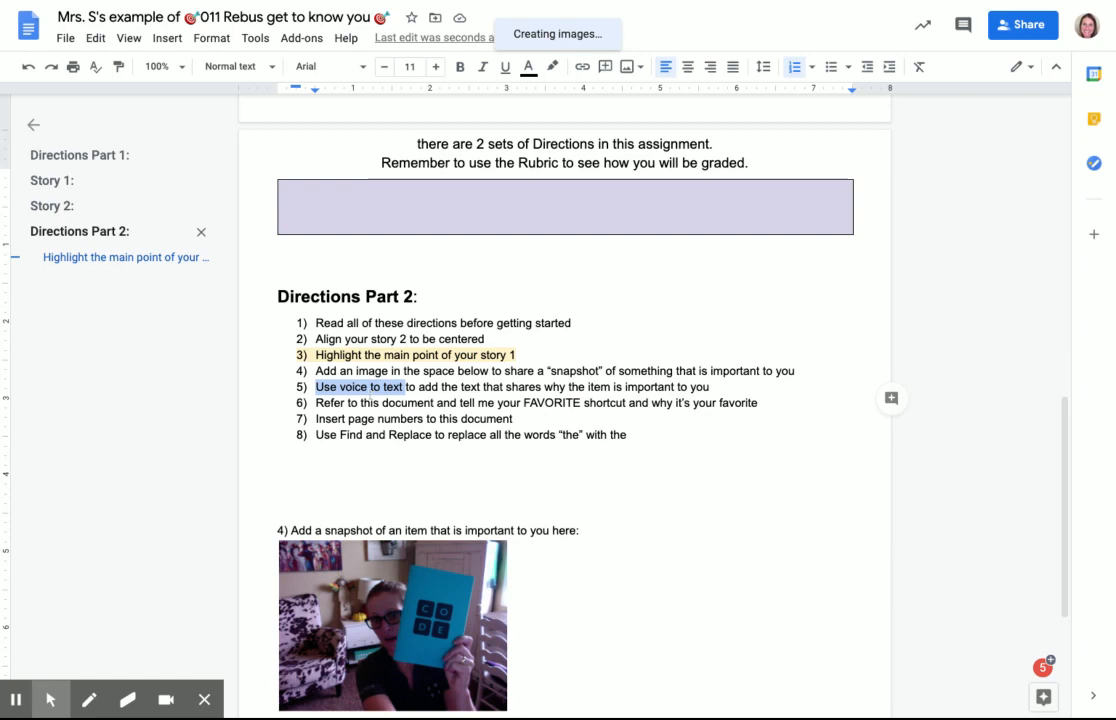
Step: Scroll down past the item 4 snapshot photo to the '5) Use voice to text' prompt
scroll(down, 3)
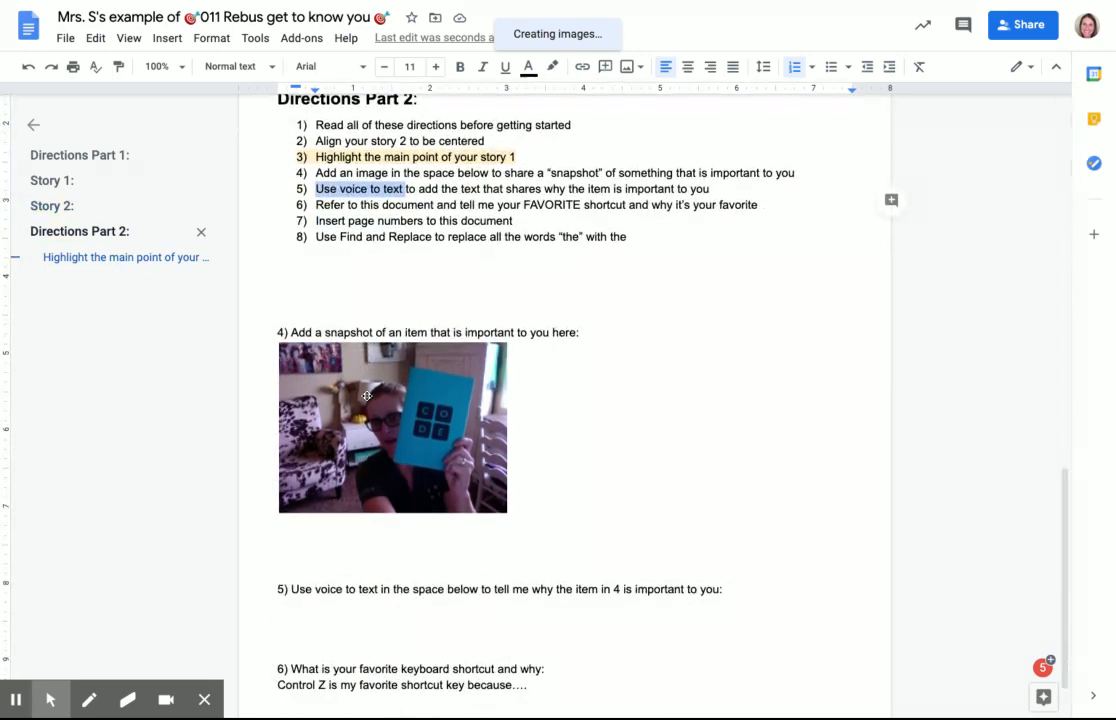
scroll(down, 3)
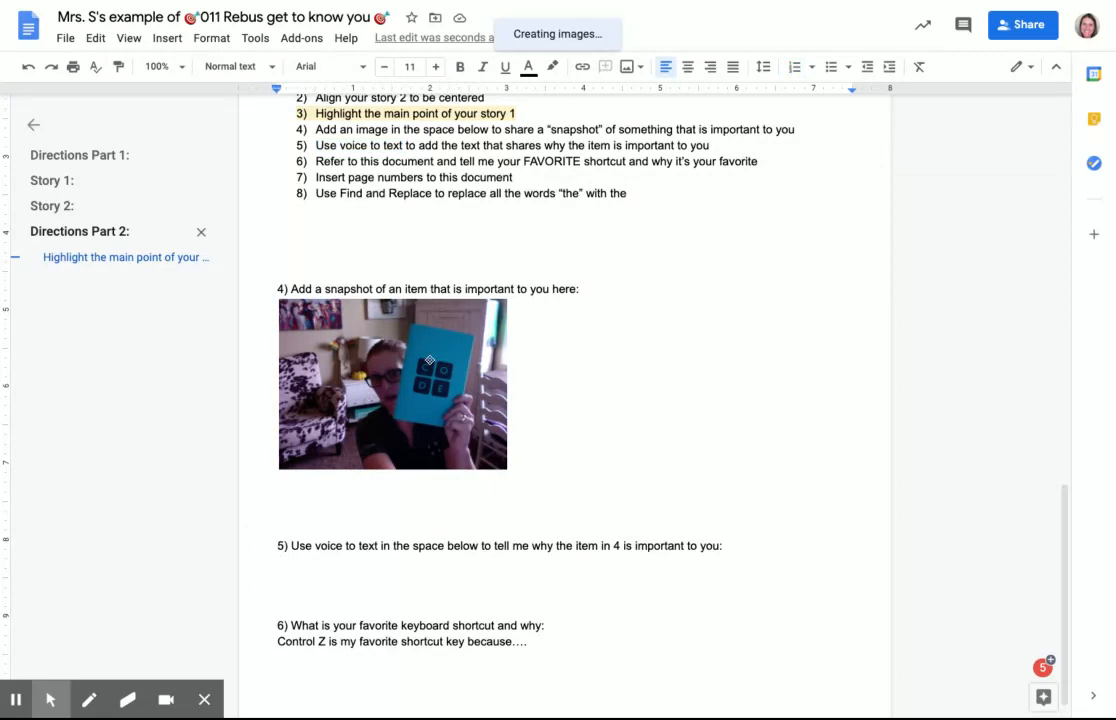
Step: Place the cursor on the blank line under item 5 and open the voice typing panel
click(255, 38)
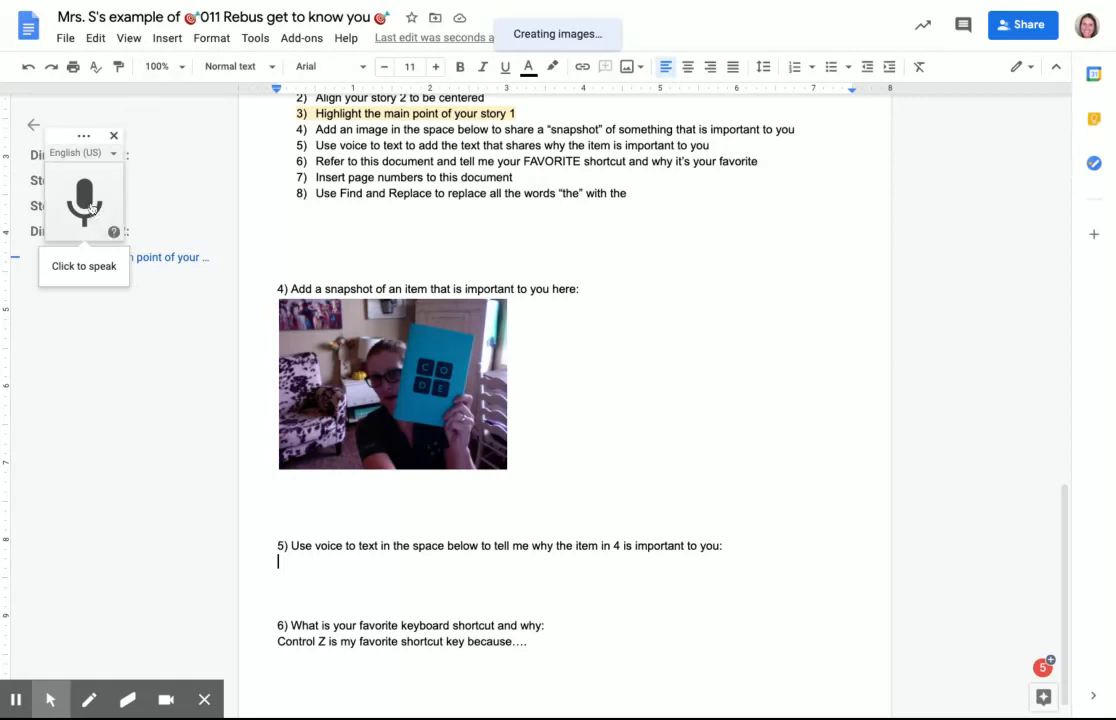
Step: Turn on the voice typing microphone so spoken words appear under item 5
click(256, 38)
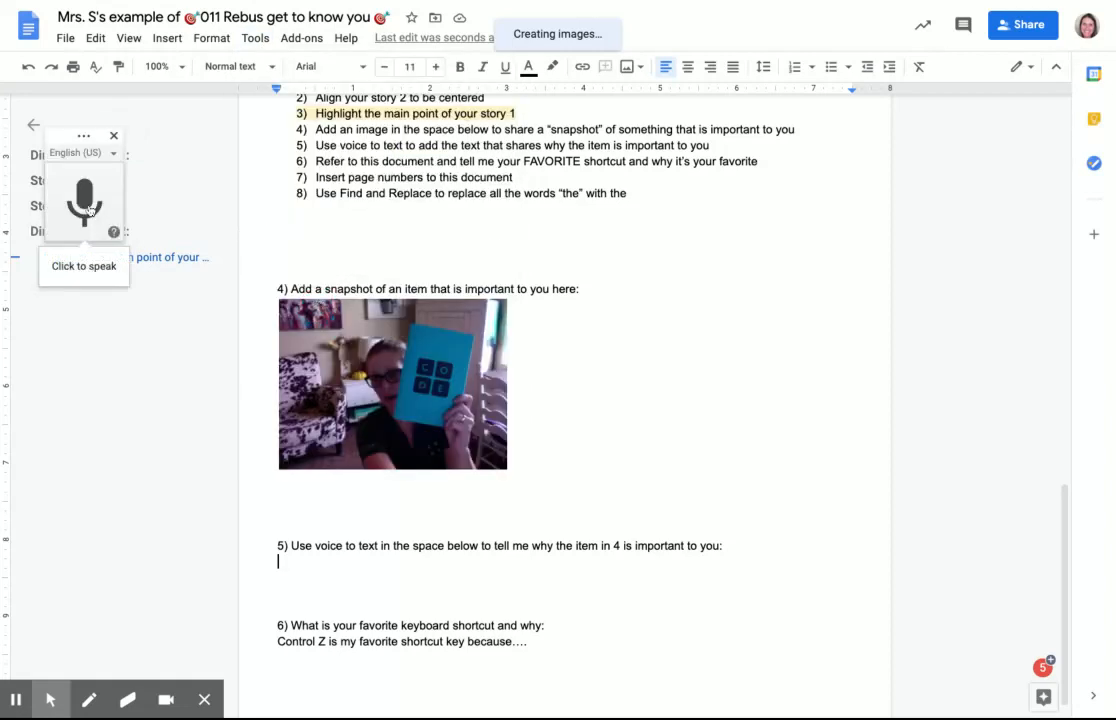
click(84, 199)
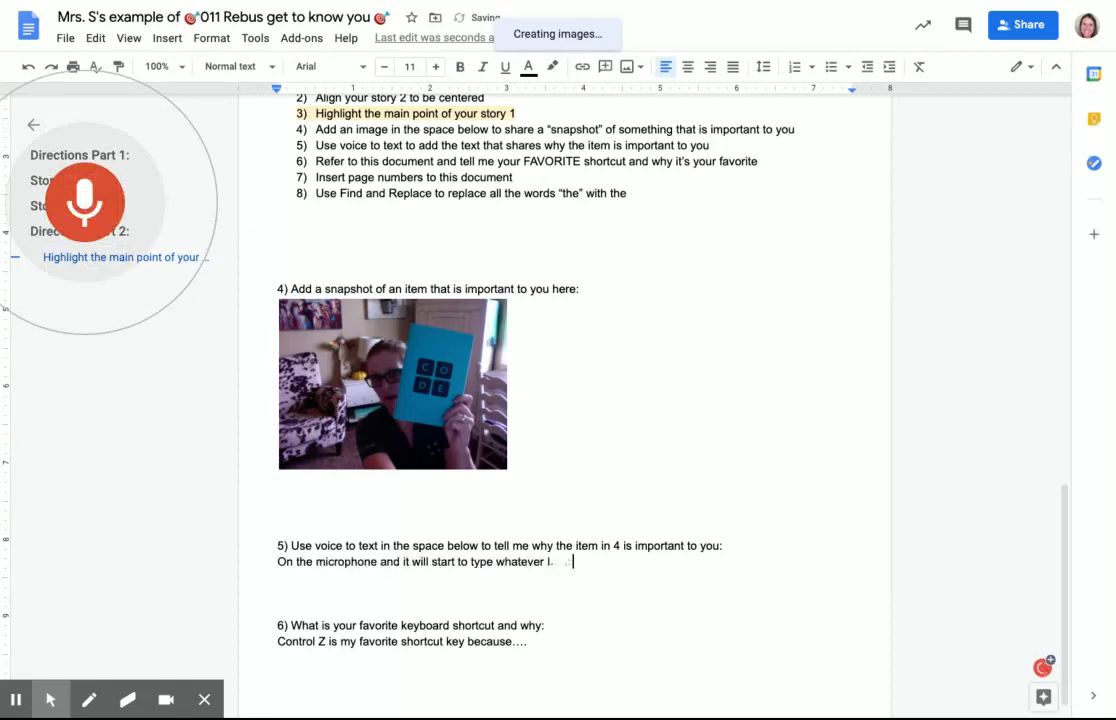
Step: Finish dictating two lines about punctuation and practice, select them, and close voice typing
text(say. You do need to put in the punctuation with)
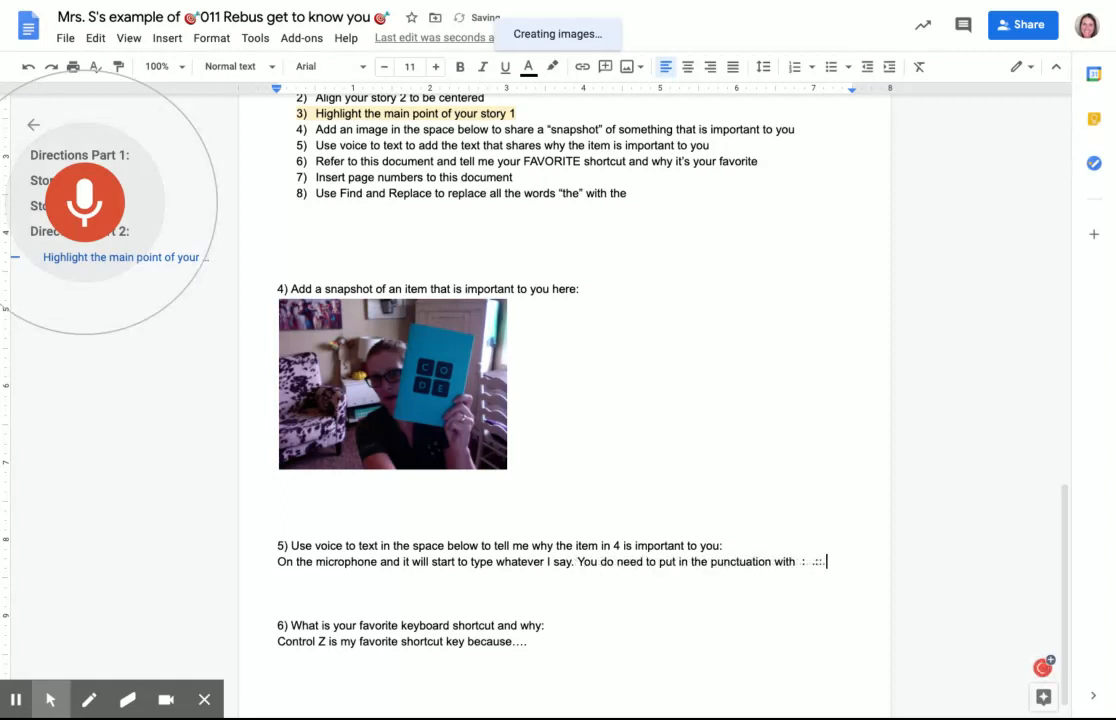
text(voice exclamation)
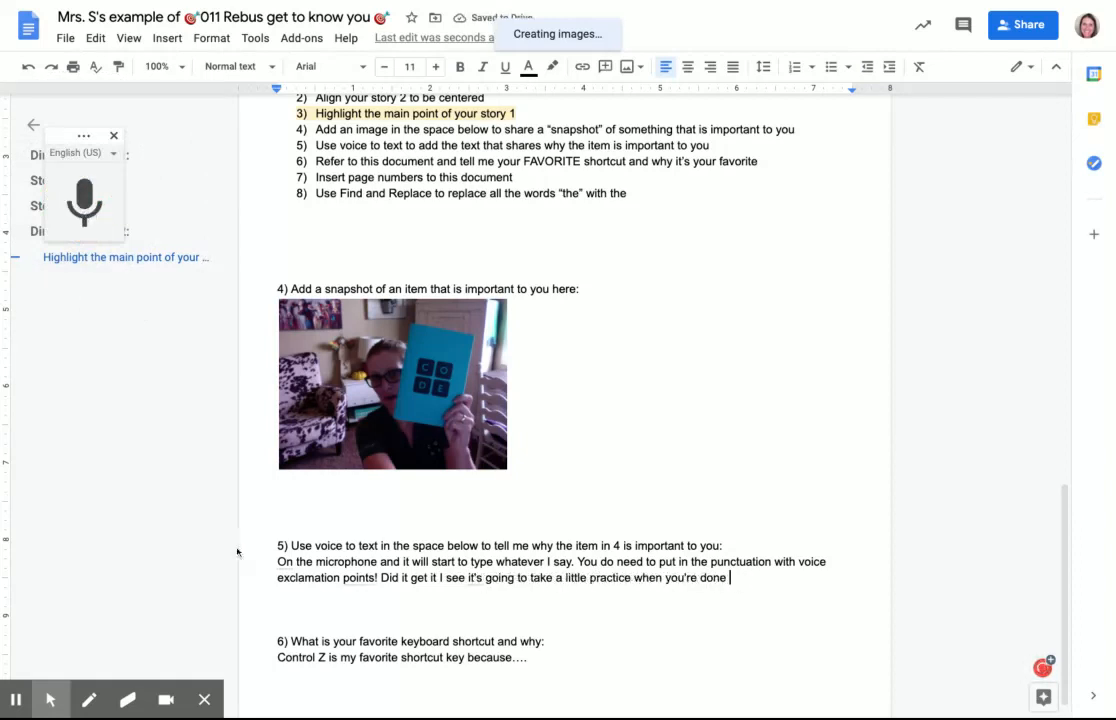
drag(277, 561, 728, 577)
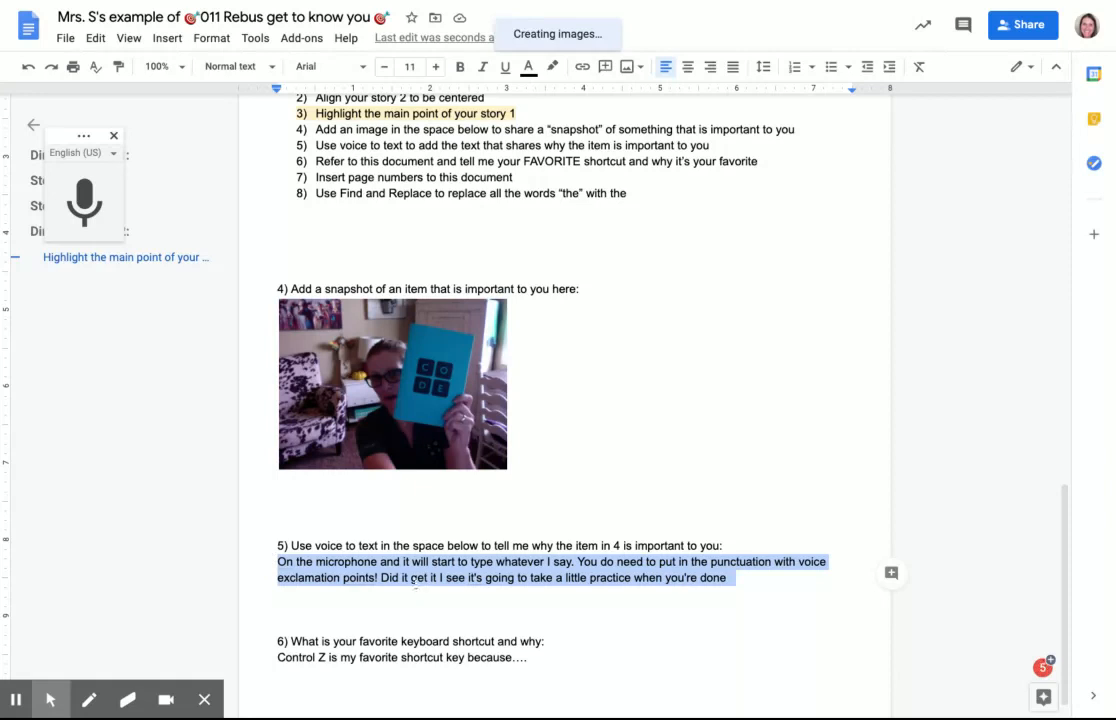
click(113, 135)
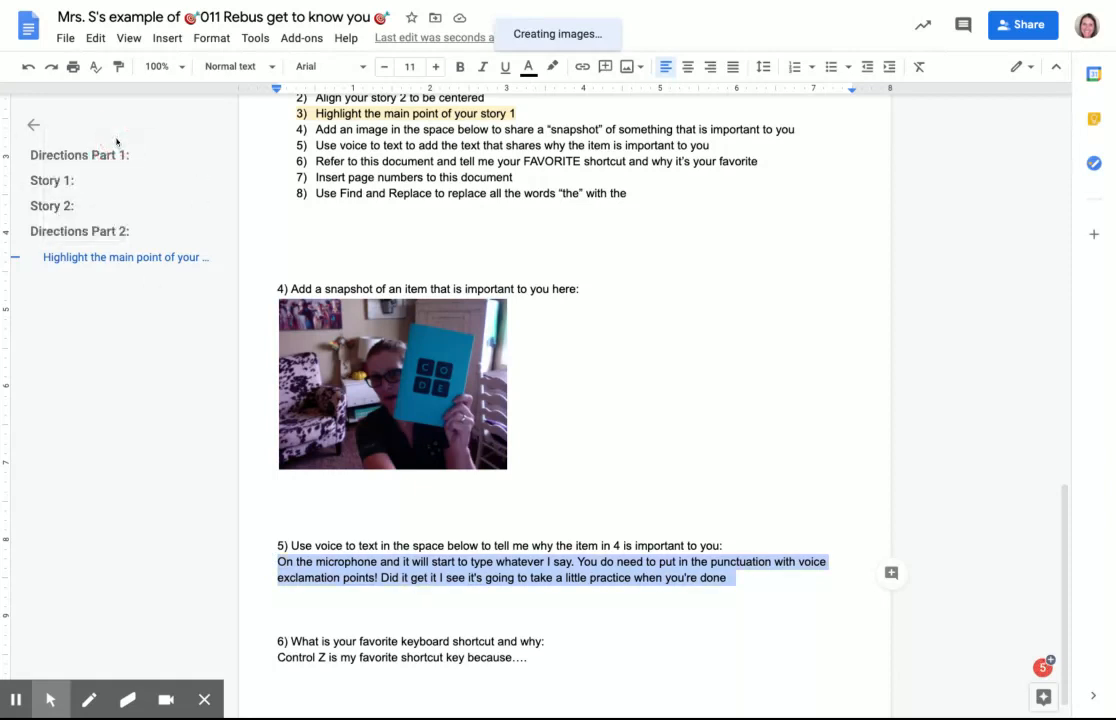
click(255, 38)
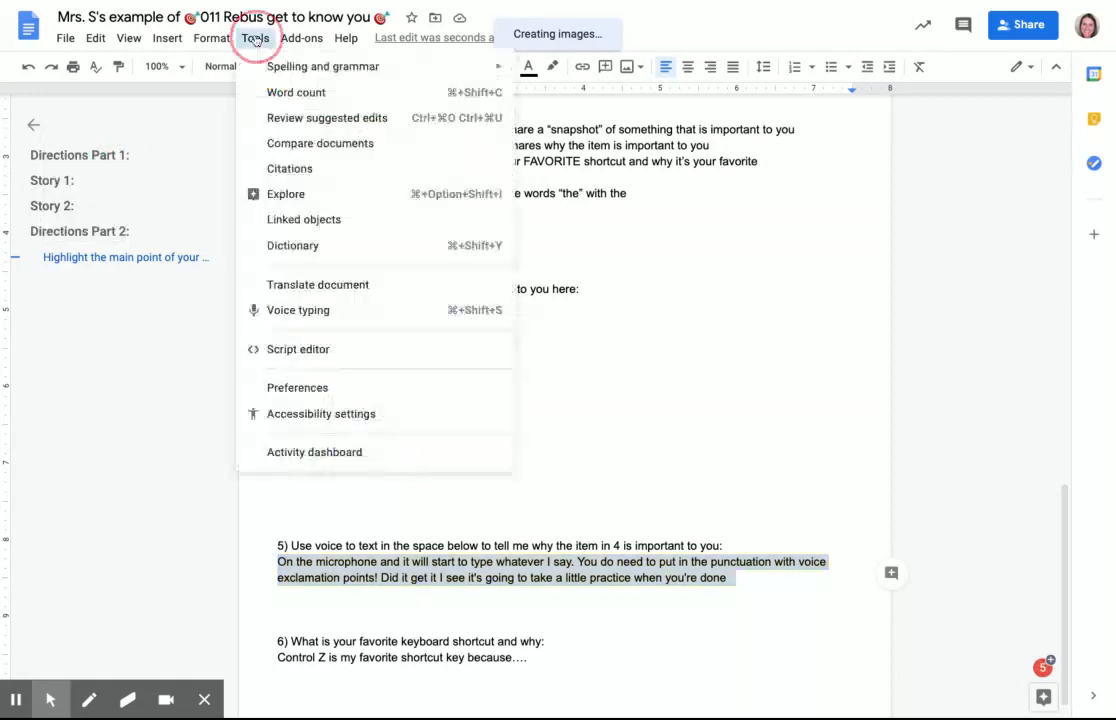